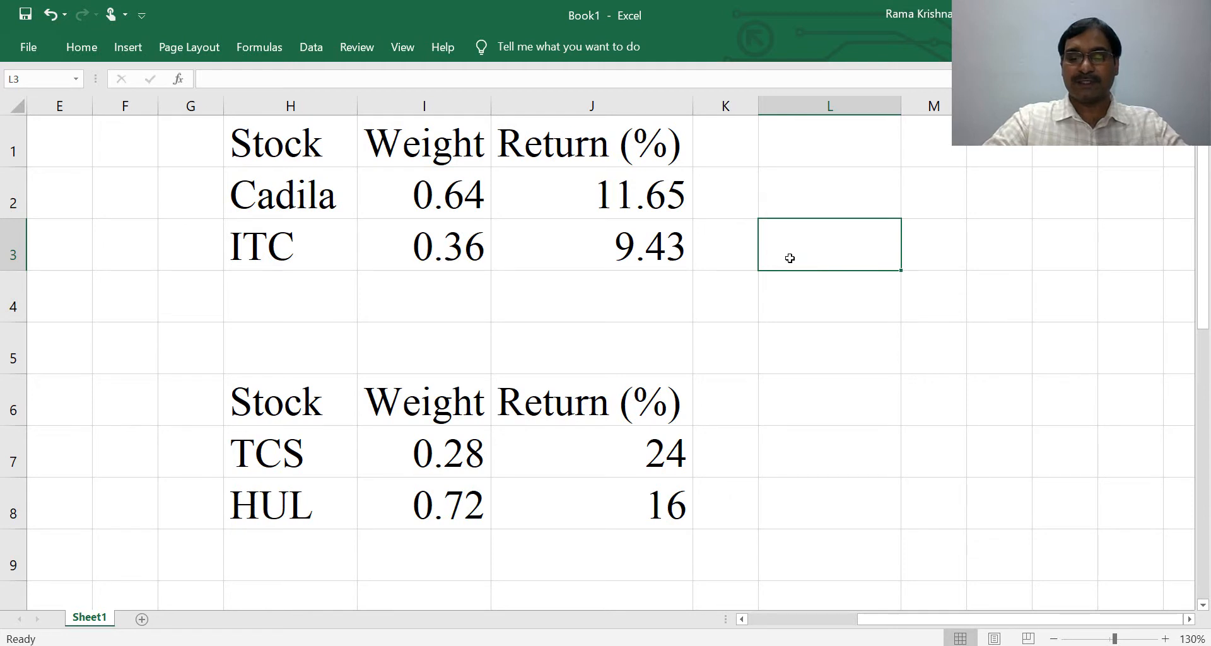
Enter =SUMPRODUCT(I2:I3,J2:J3) in L3 giving 10.85 for Cadila and ITC, labelled Portfolio Return.
type("=sum")
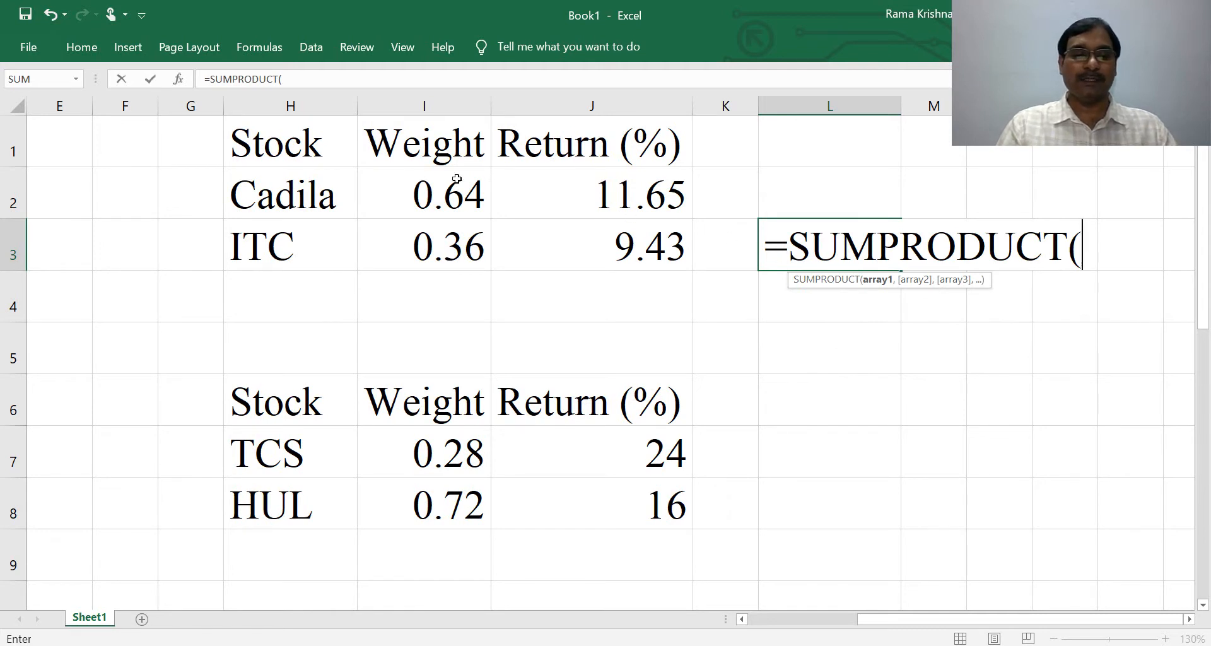
left_click_drag(423, 194, 424, 246)
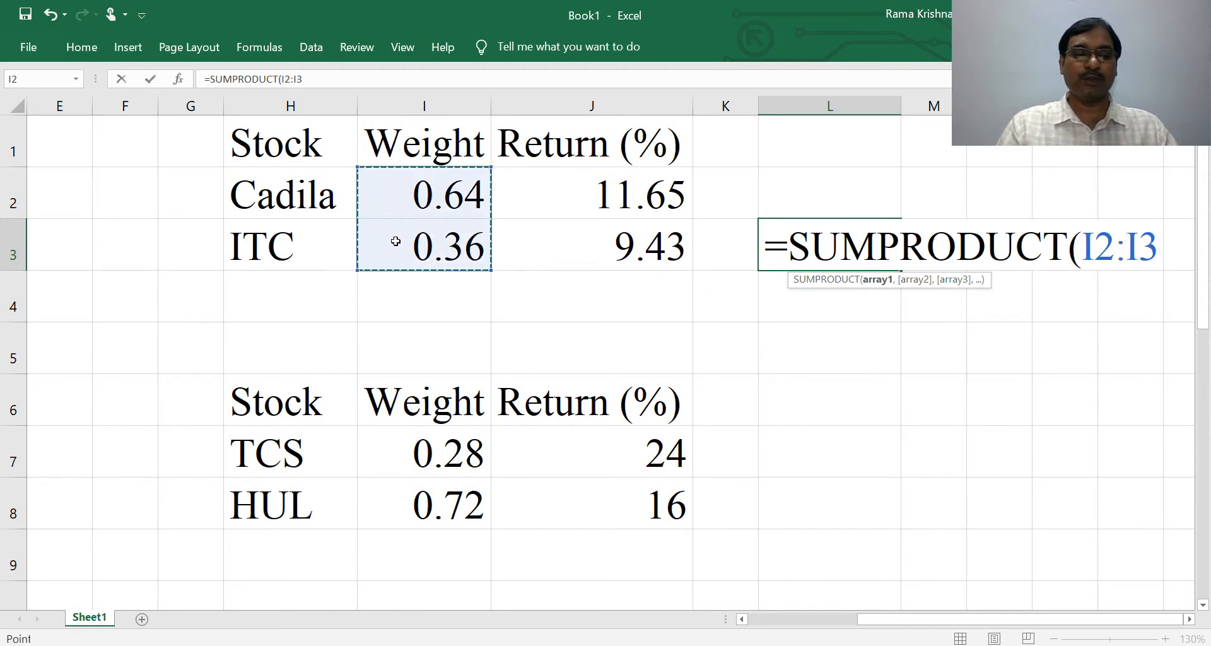
type(",")
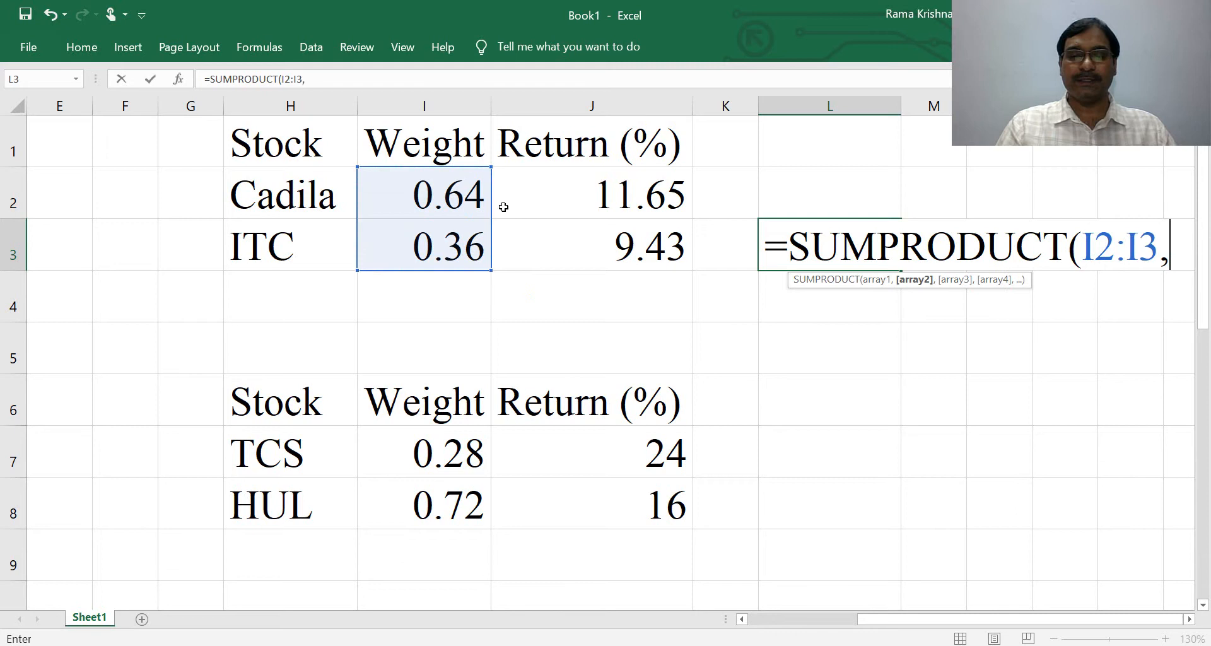
left_click(591, 194)
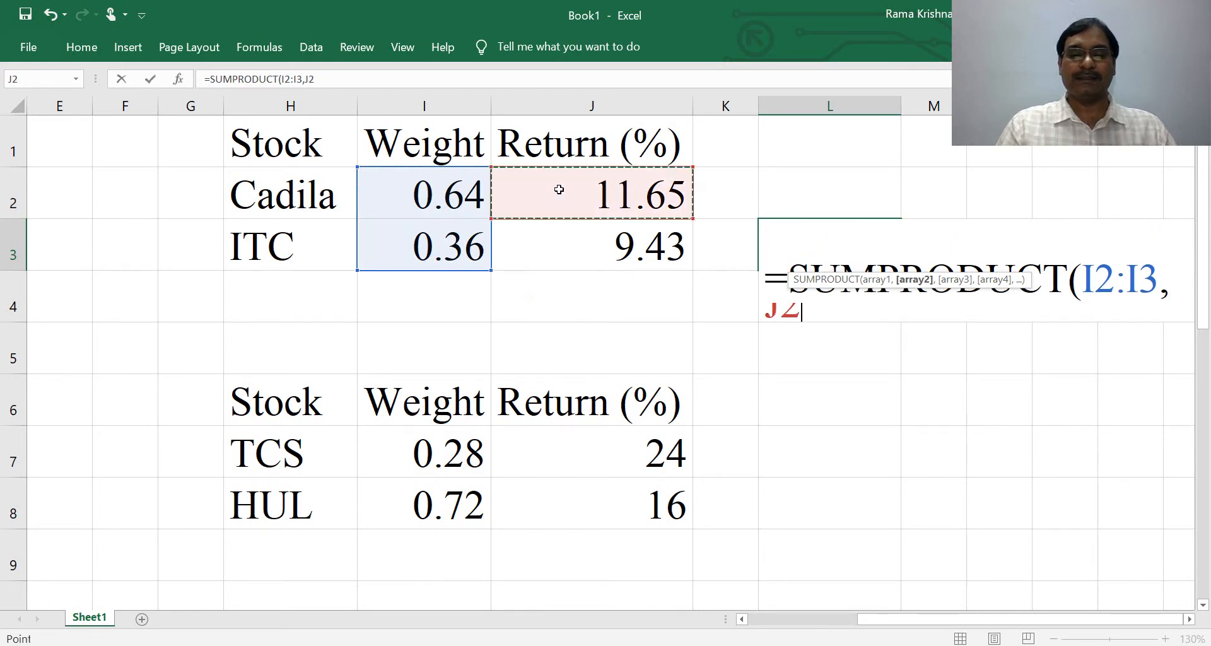
left_click_drag(559, 191, 558, 246)
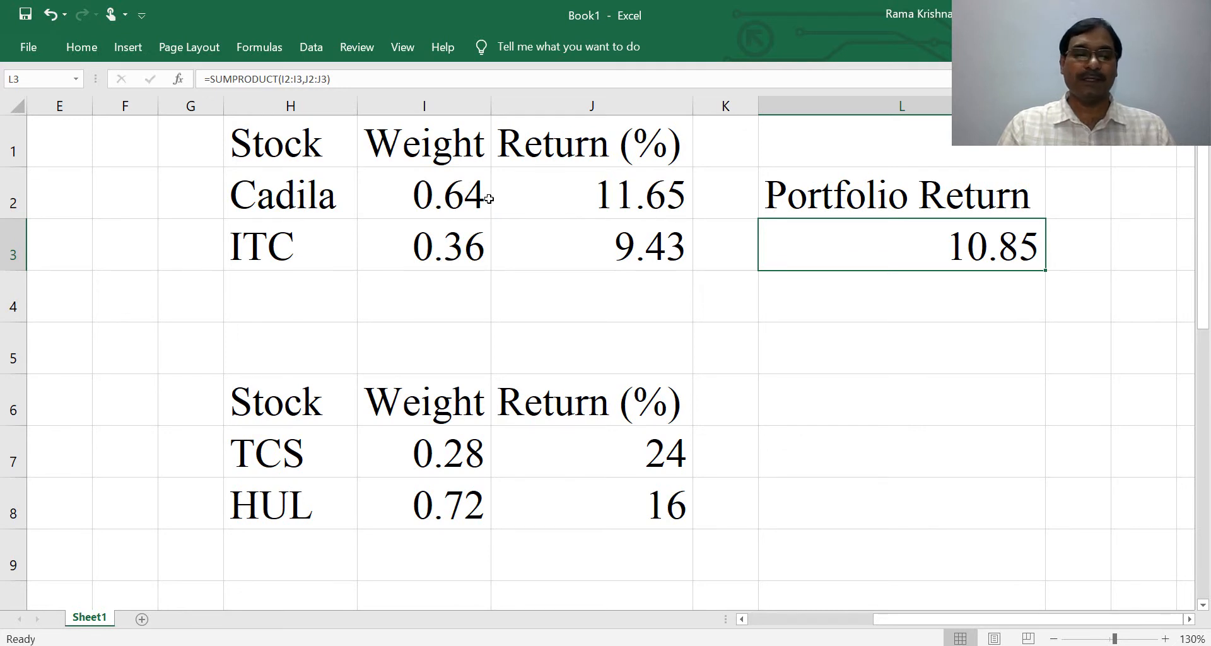
Change Cadila's weight to 0.80 and ITC's to 0.2, updating the return to 11.21.
left_click(424, 194)
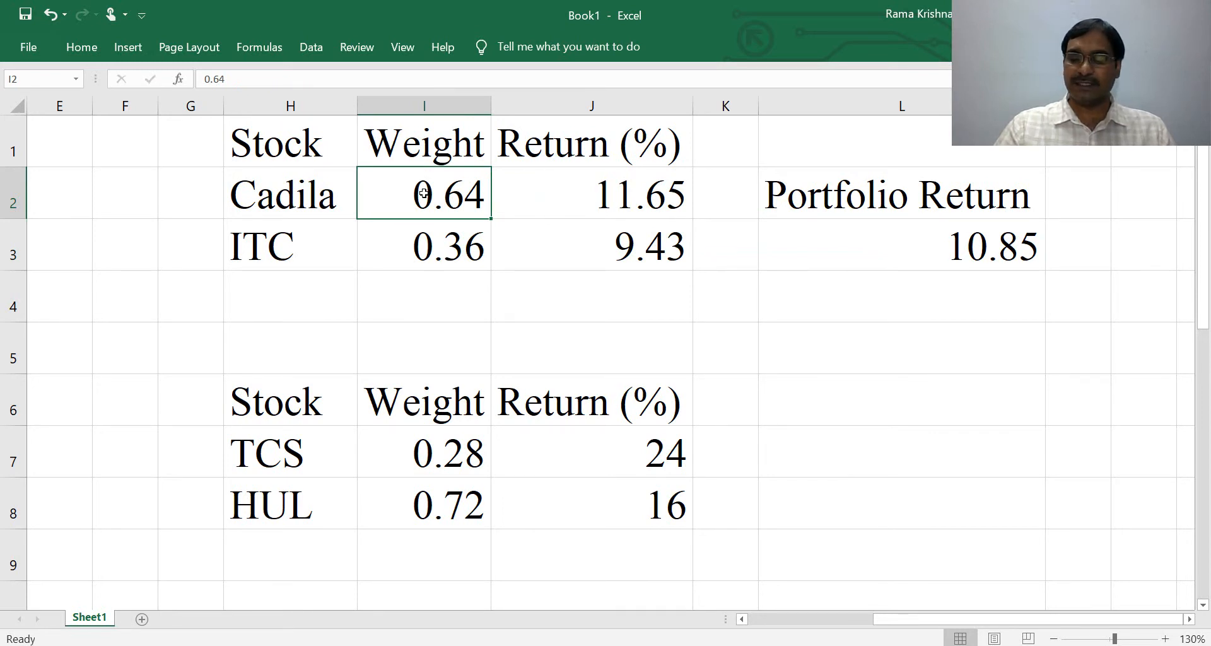
type("0.80")
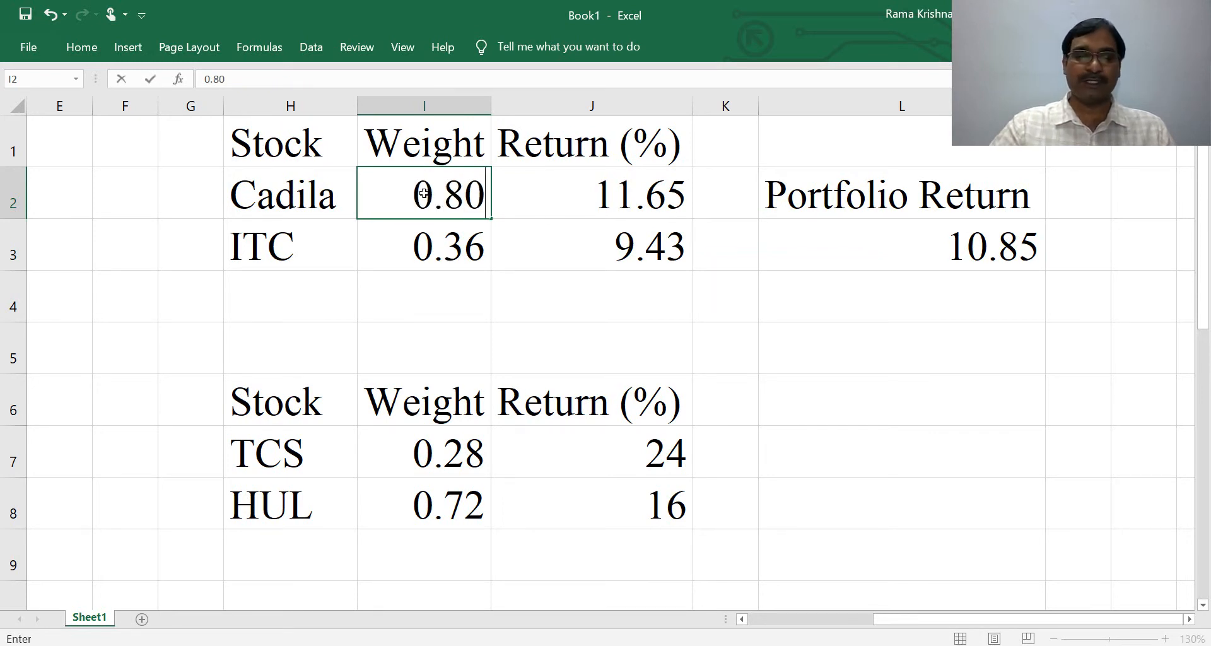
type("0.20")
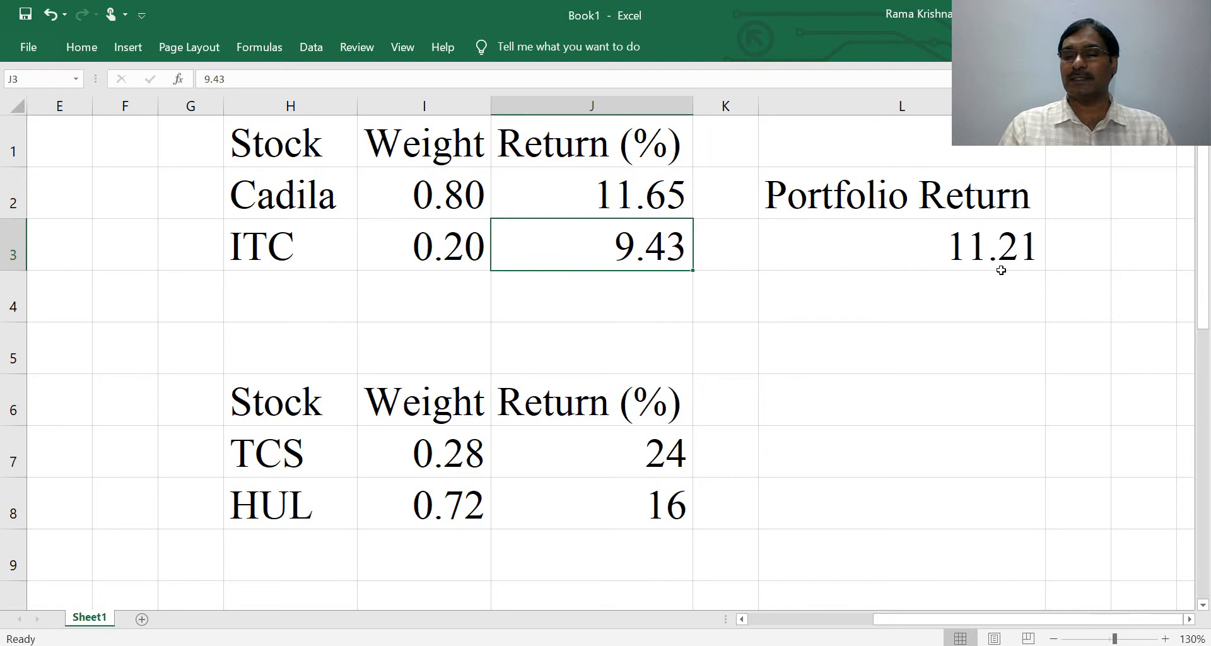
mouse_move(391, 170)
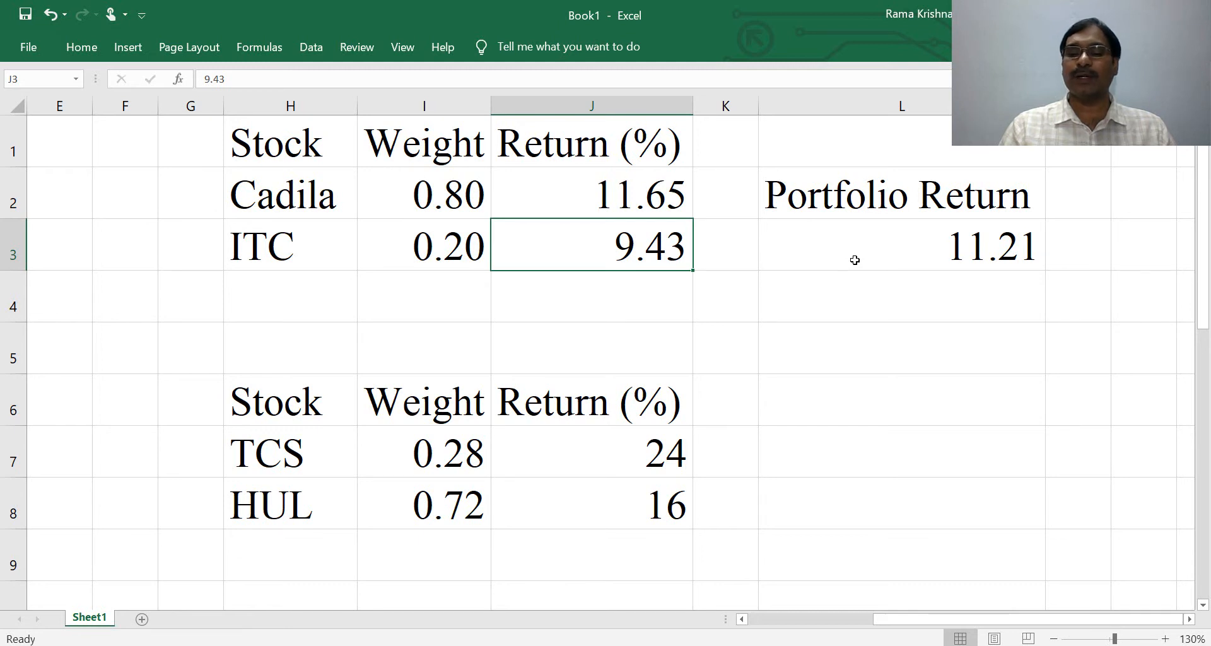
Enter =SUMPRODUCT(I7:I8,J7:J8) in L8 giving 18.24 for TCS and HUL.
scroll("down", 3)
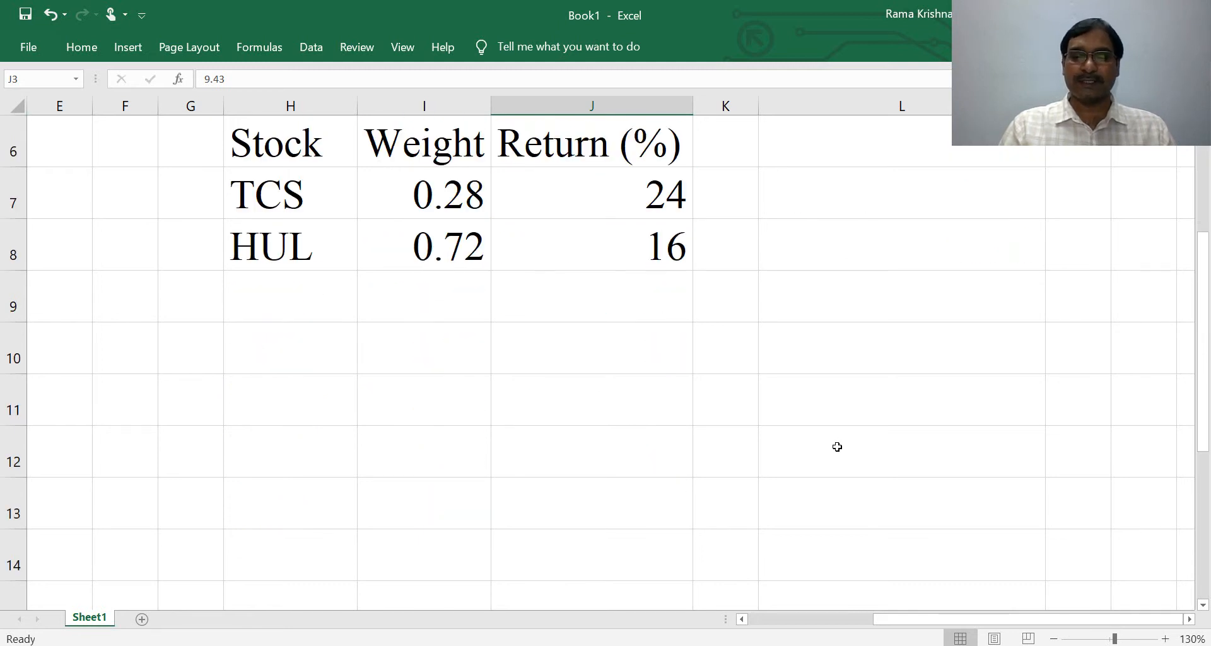
scroll("down", 3)
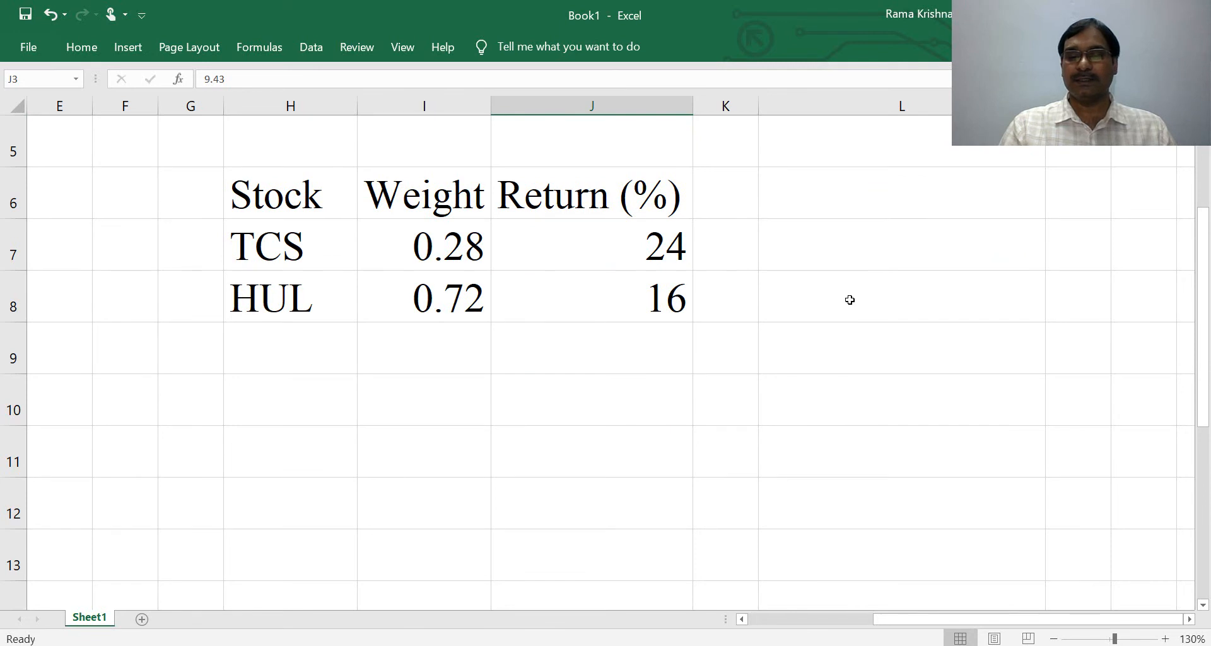
left_click(900, 296)
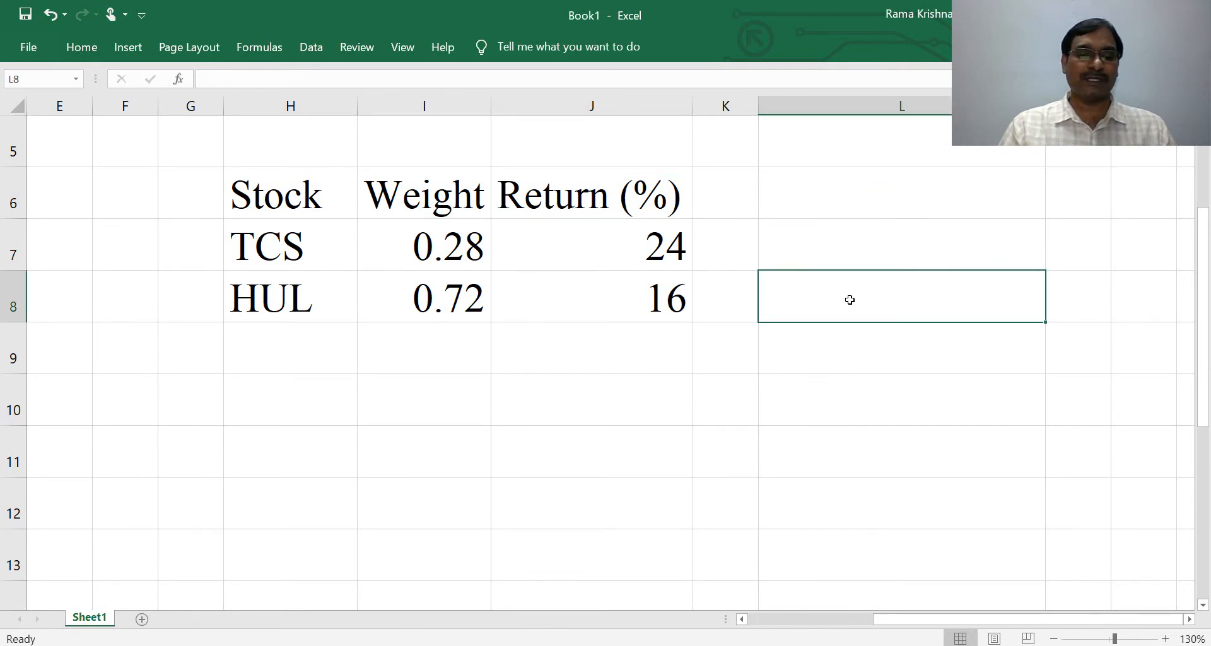
mouse_move(530, 246)
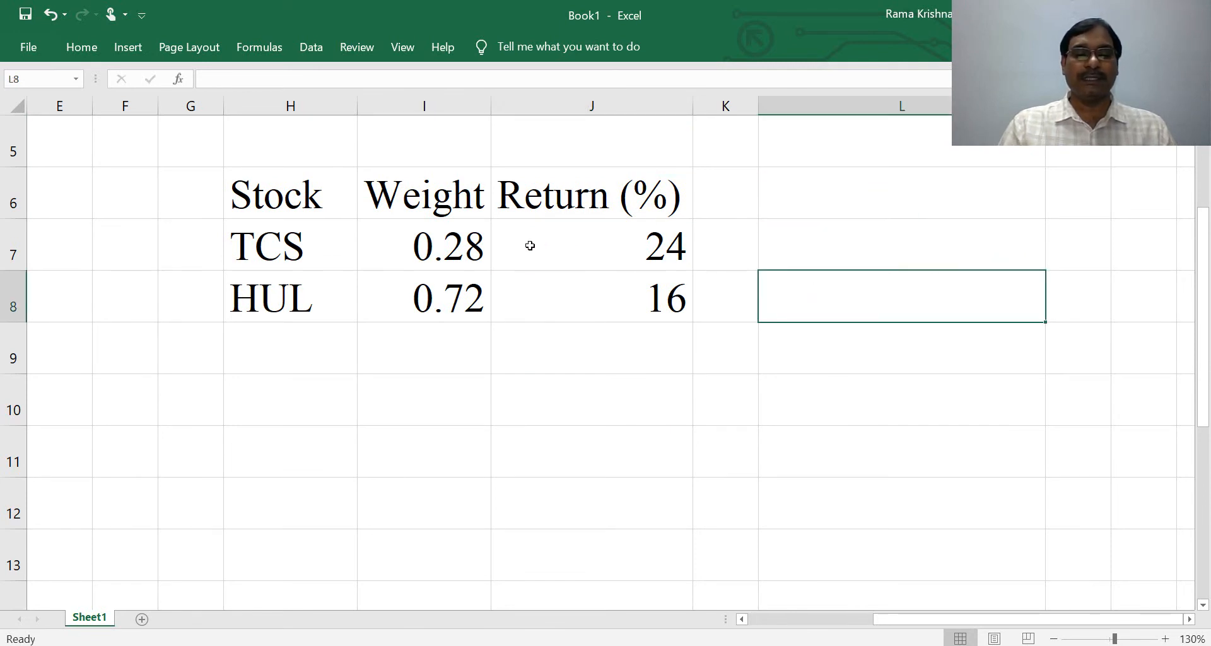
mouse_move(593, 292)
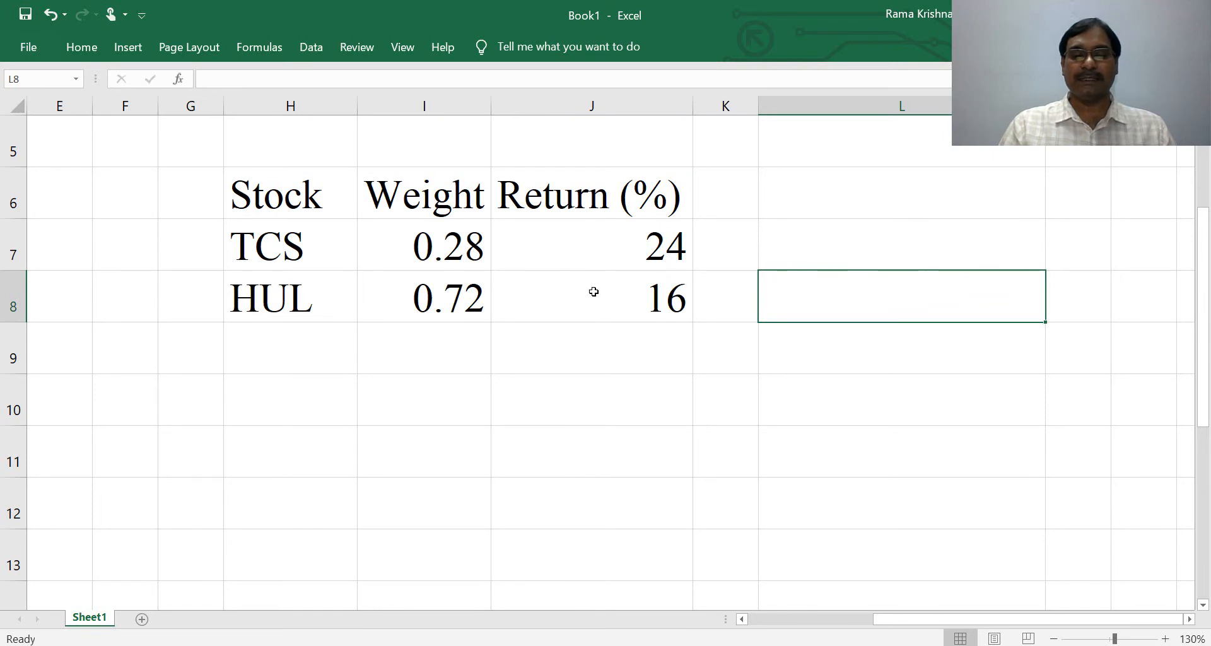
mouse_move(835, 315)
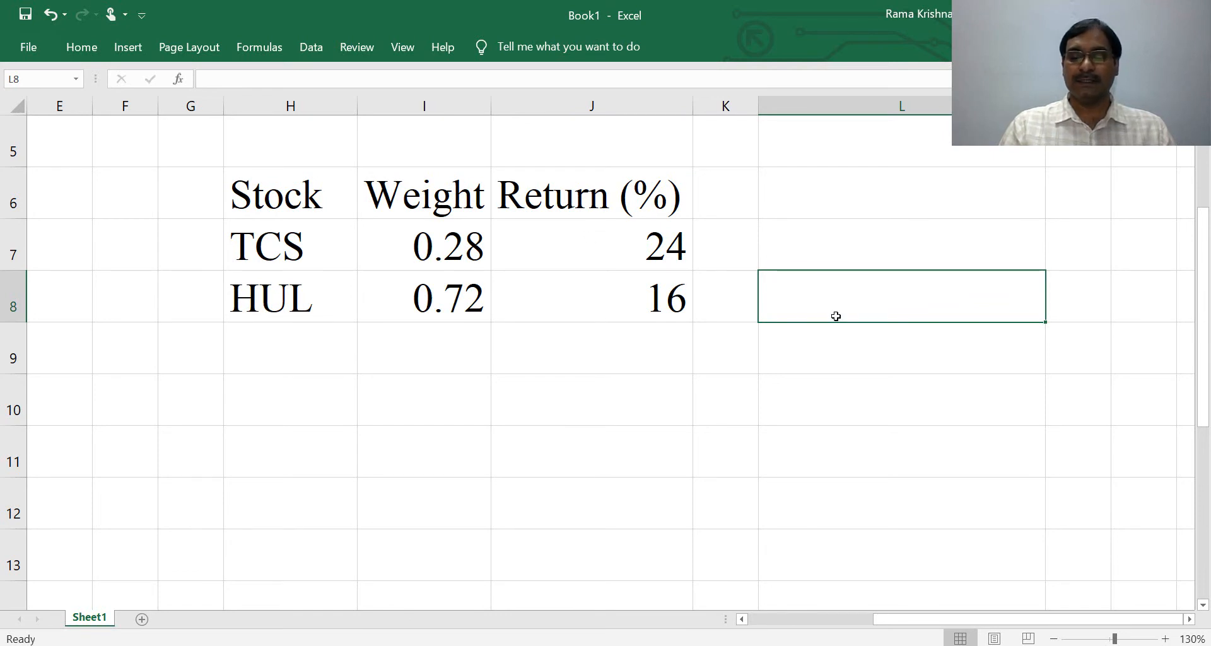
type("=s")
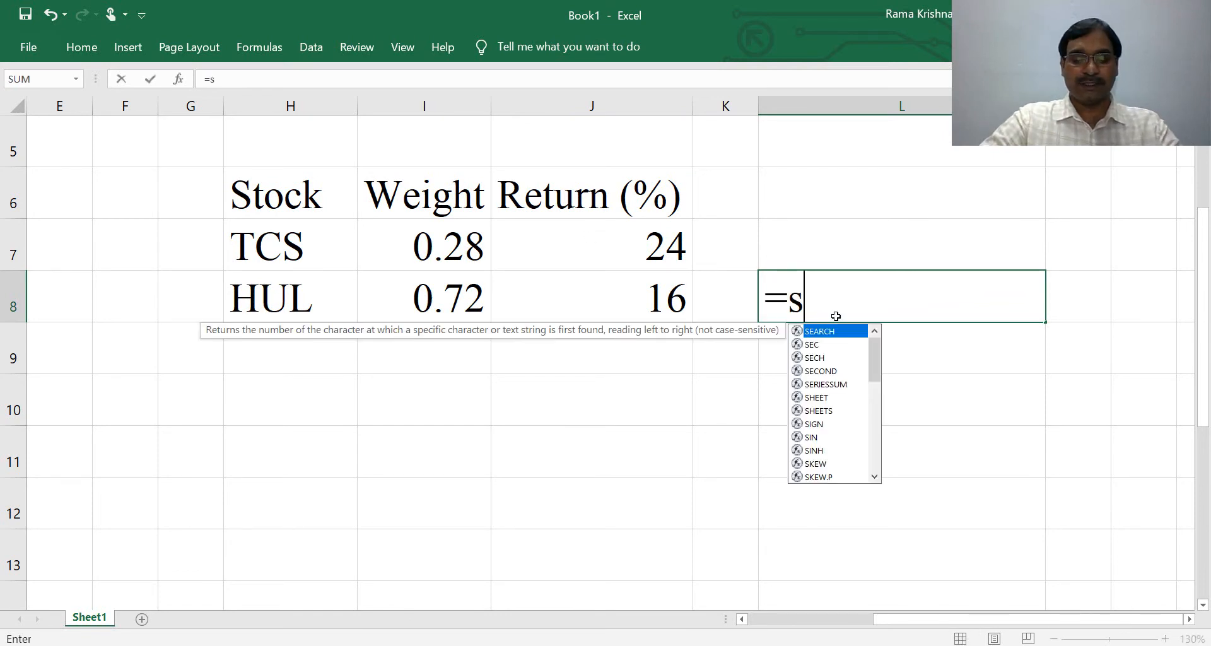
type("UMPRODUCT(I7:I8")
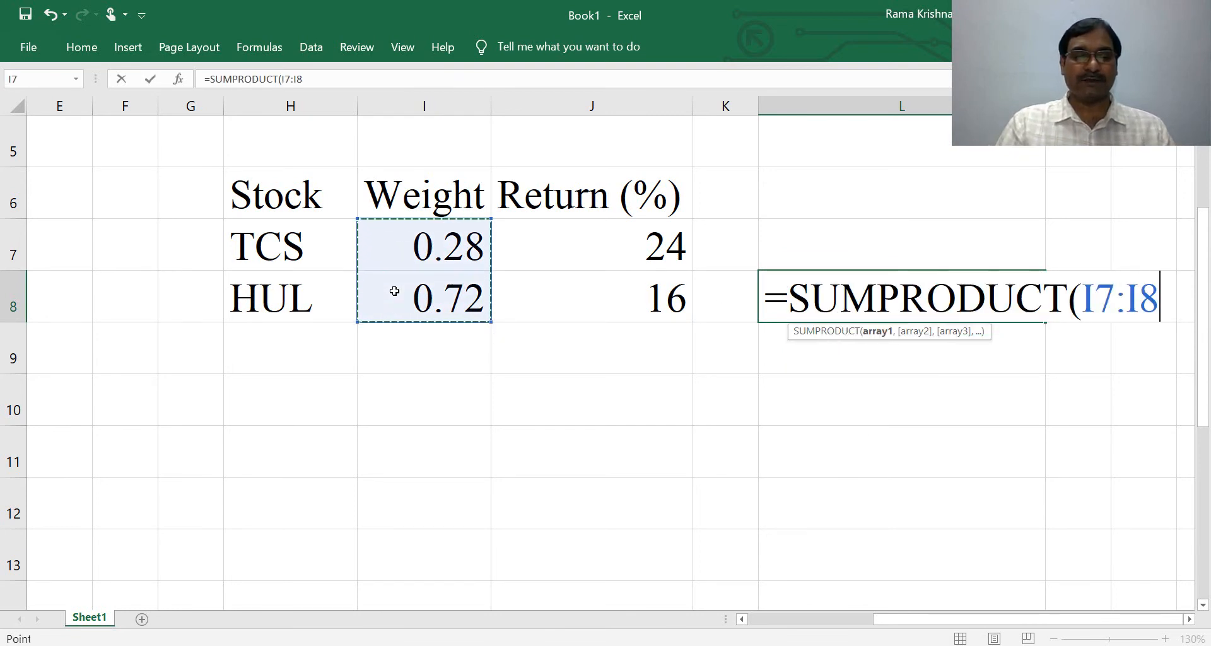
type(",")
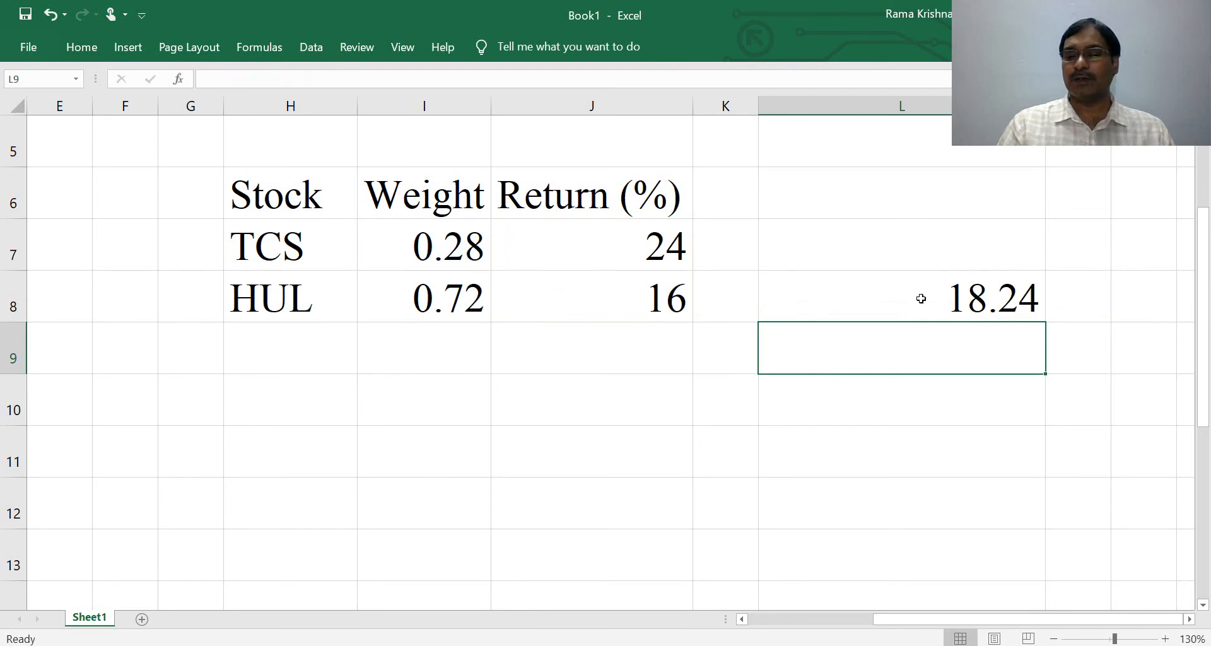
Label L7 'Portfolio Return' and set TCS and HUL weights to 0.55 and 0.45, giving 20.4.
left_click(899, 297)
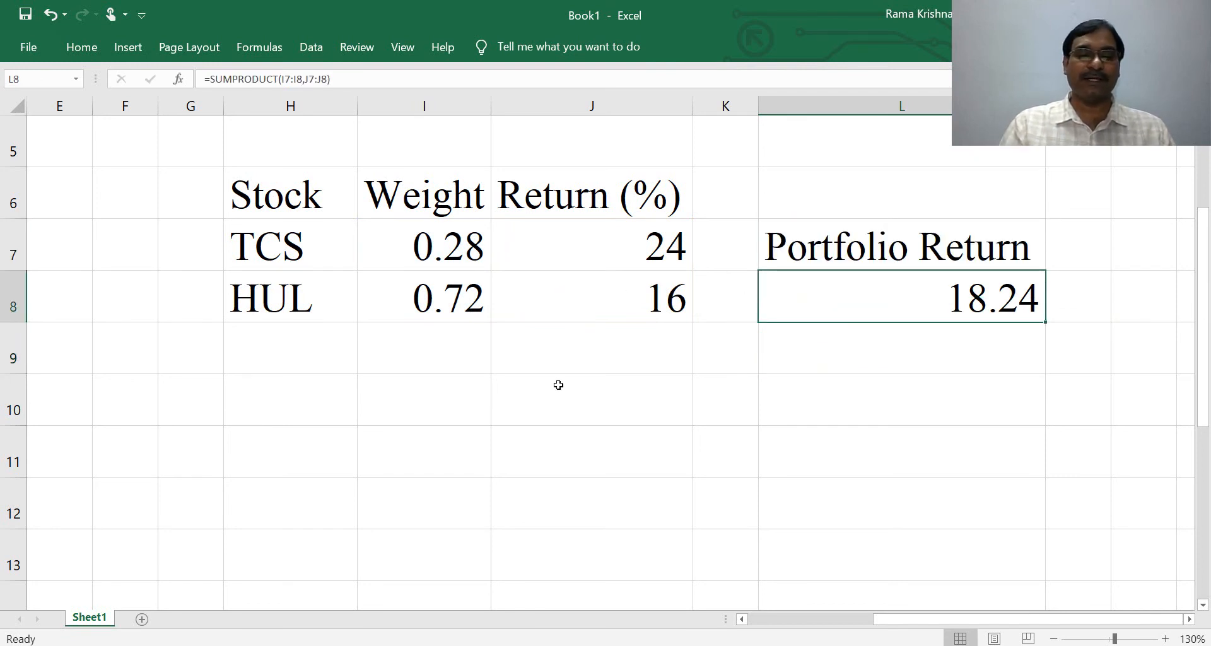
left_click(424, 246)
type("0.55")
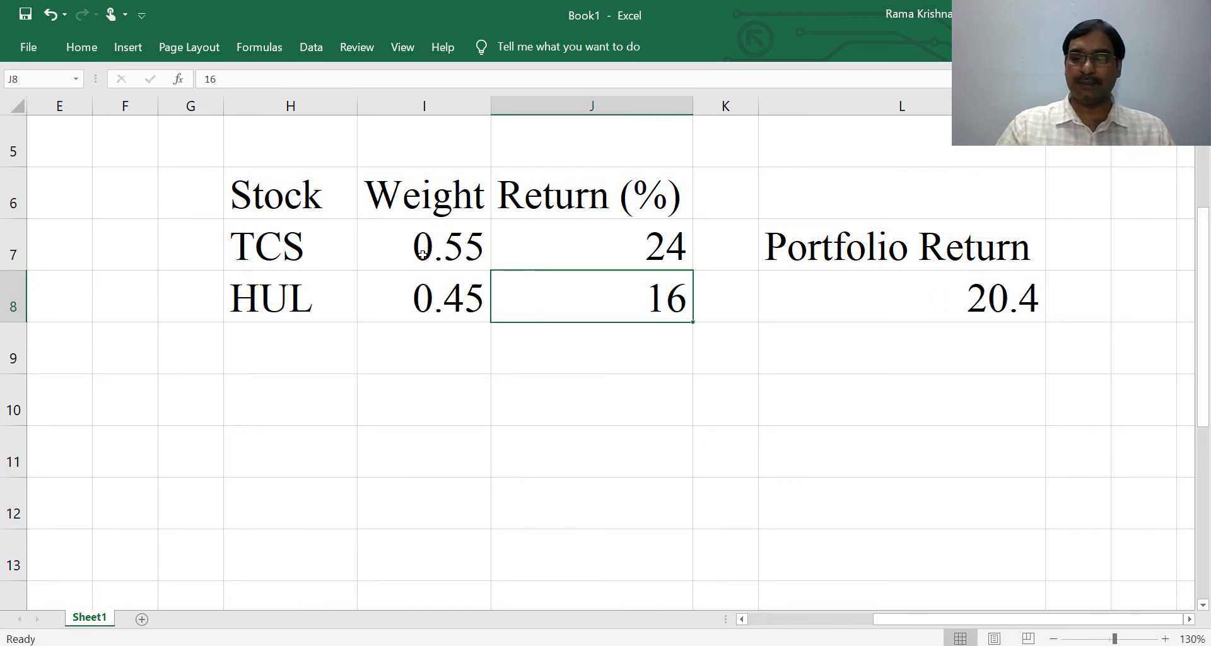
mouse_move(421, 253)
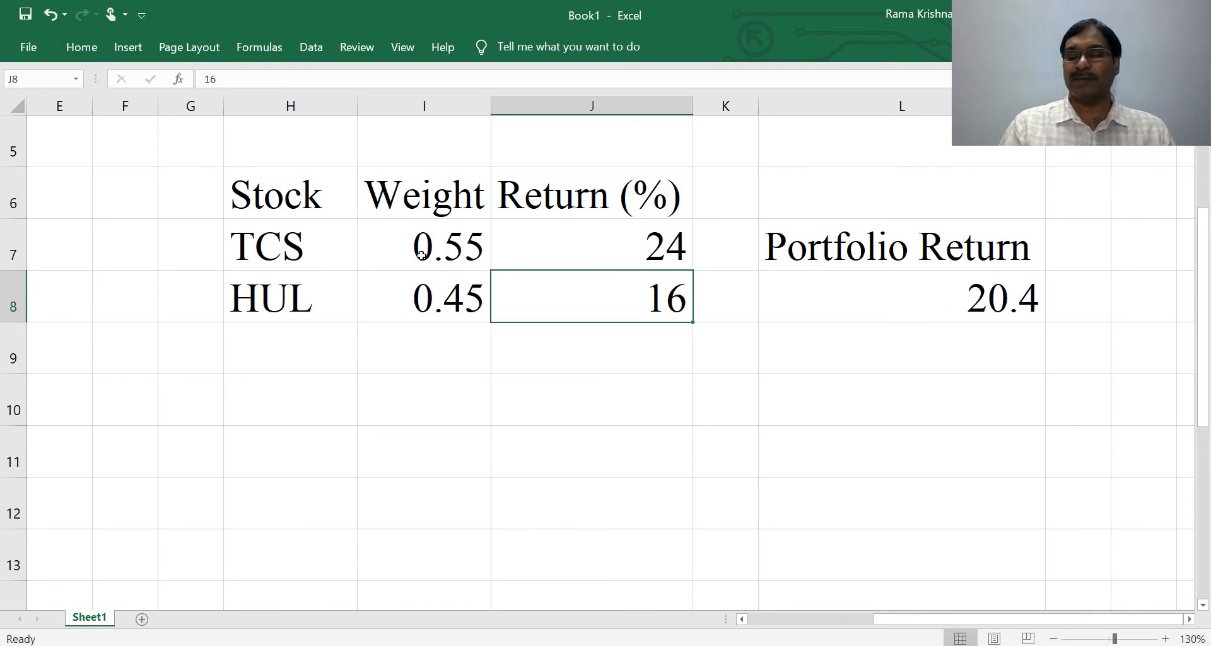